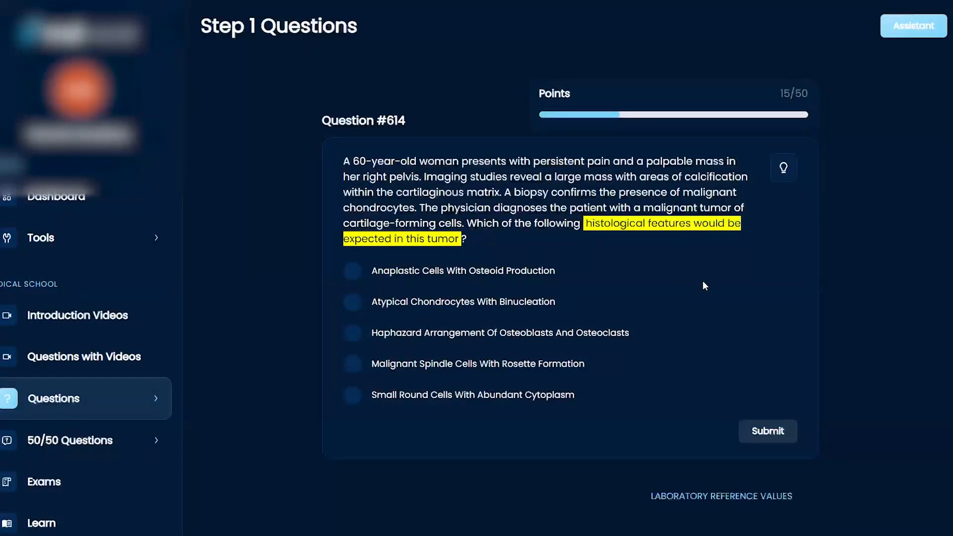
{"action": "mouse_move", "coordinate": [757, 310]}
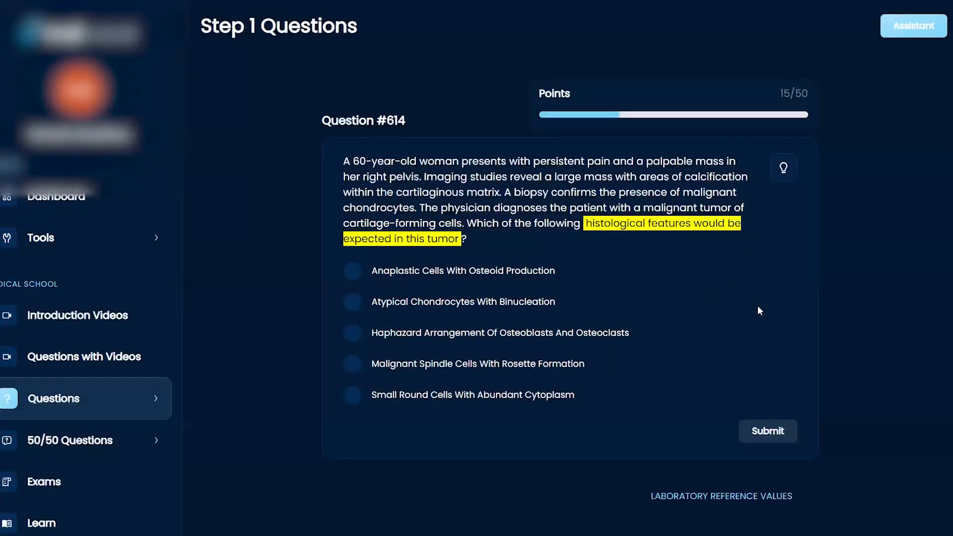
{"action": "mouse_move", "coordinate": [746, 323]}
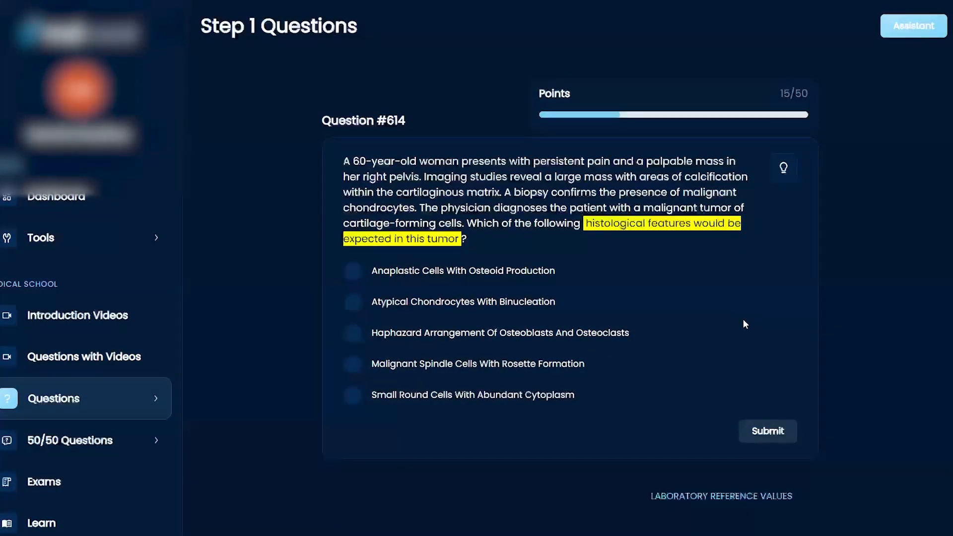
{"action": "mouse_move", "coordinate": [372, 191]}
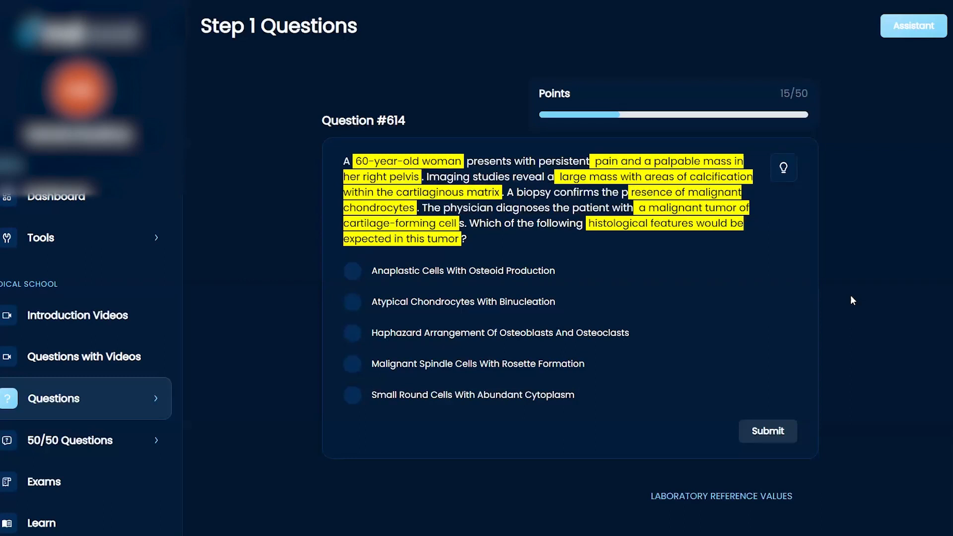
Answer Question #614 with 'Atypical Chondrocytes With Binucleation' and submit it for grading
{"action": "left_click", "coordinate": [353, 301]}
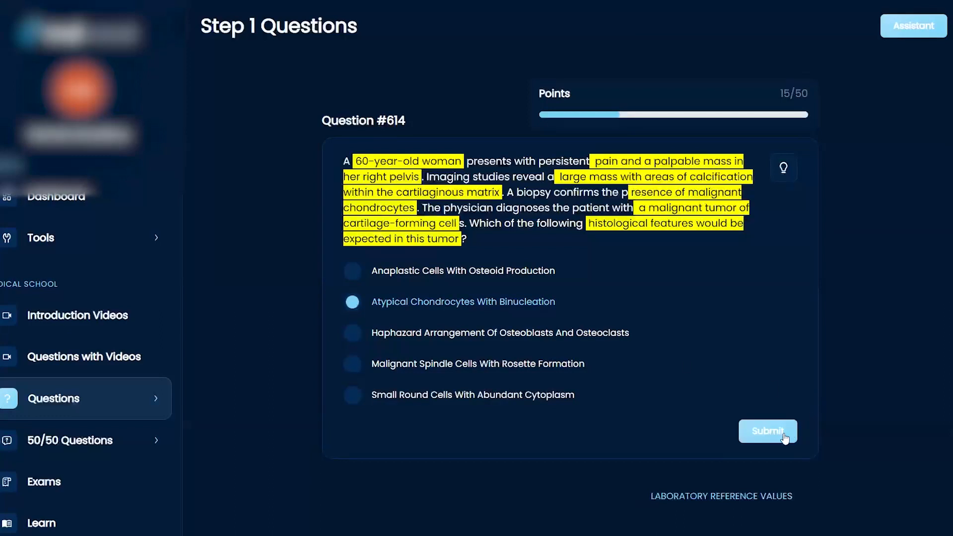
{"action": "left_click", "coordinate": [767, 430]}
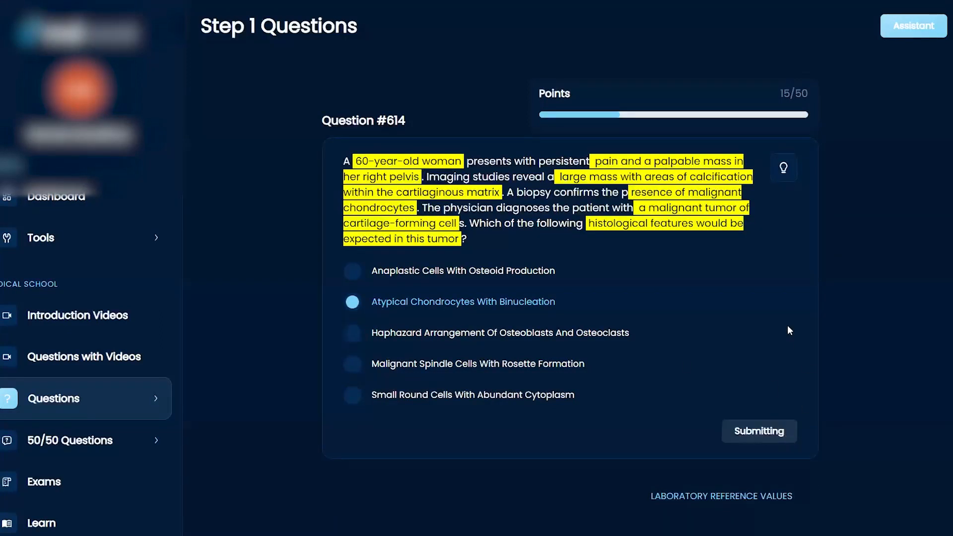
{"action": "left_click", "coordinate": [758, 431]}
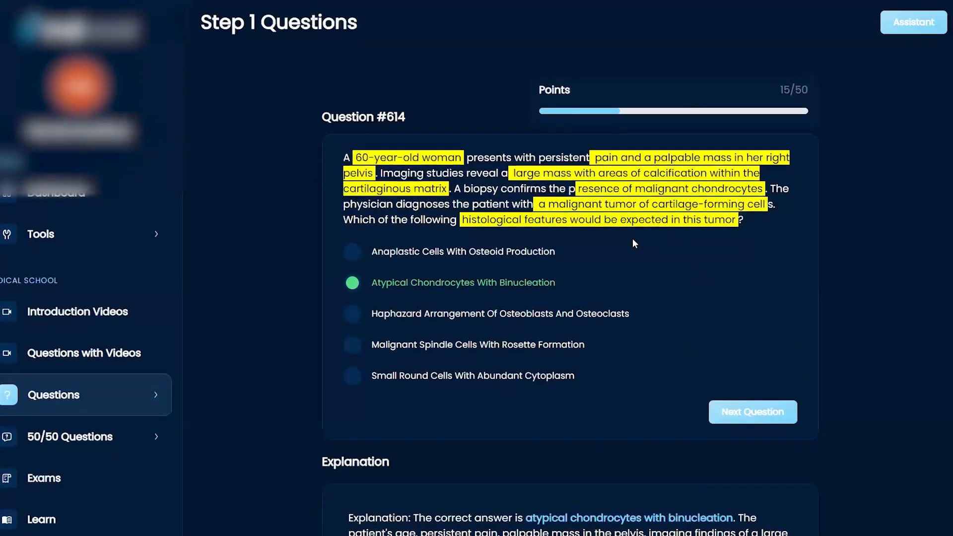
{"action": "scroll", "scroll_direction": "down", "scroll_amount": 3}
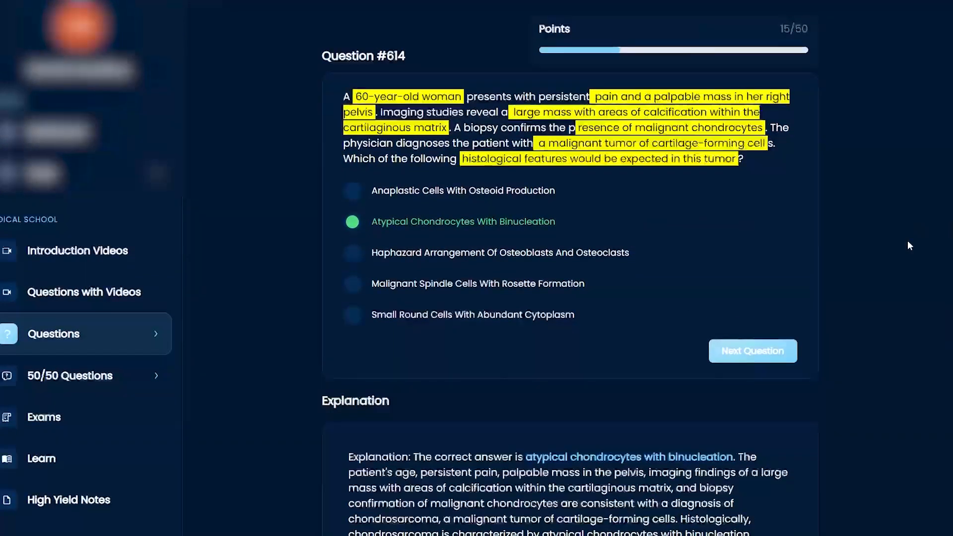
{"action": "mouse_move", "coordinate": [876, 199]}
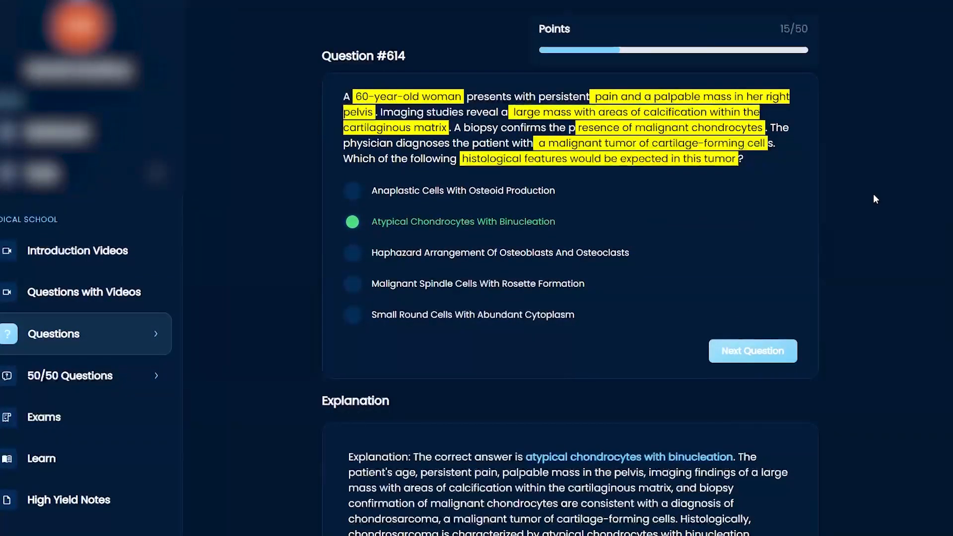
{"action": "mouse_move", "coordinate": [364, 513]}
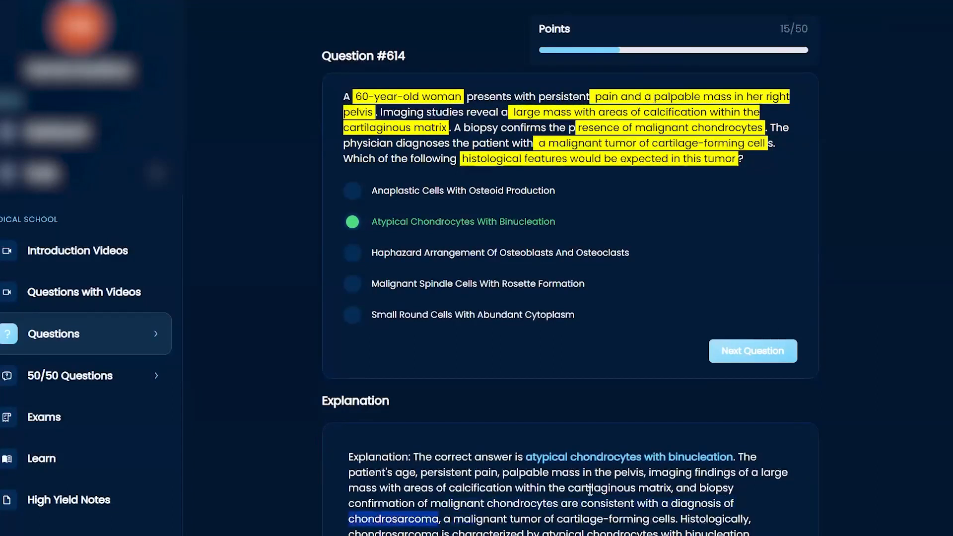
{"action": "mouse_move", "coordinate": [864, 347]}
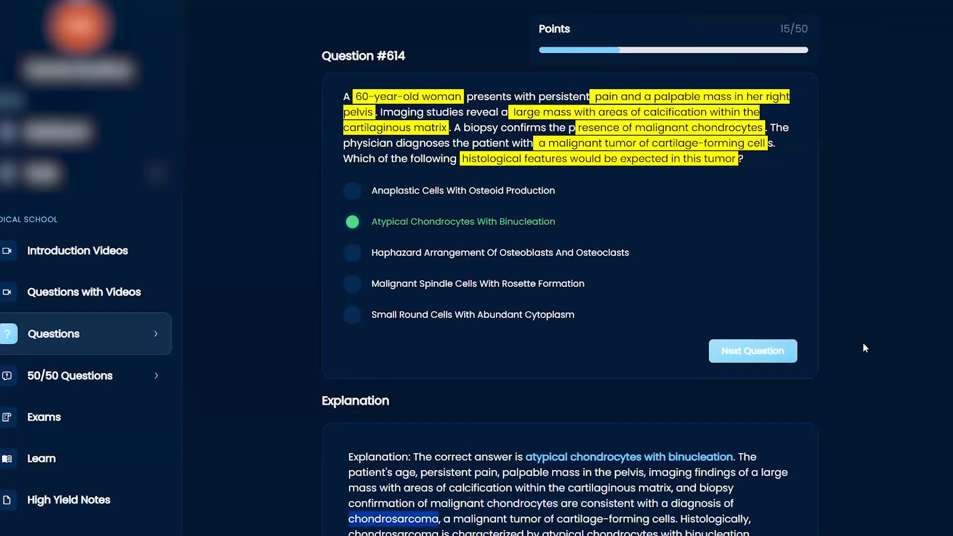
{"action": "mouse_move", "coordinate": [526, 176]}
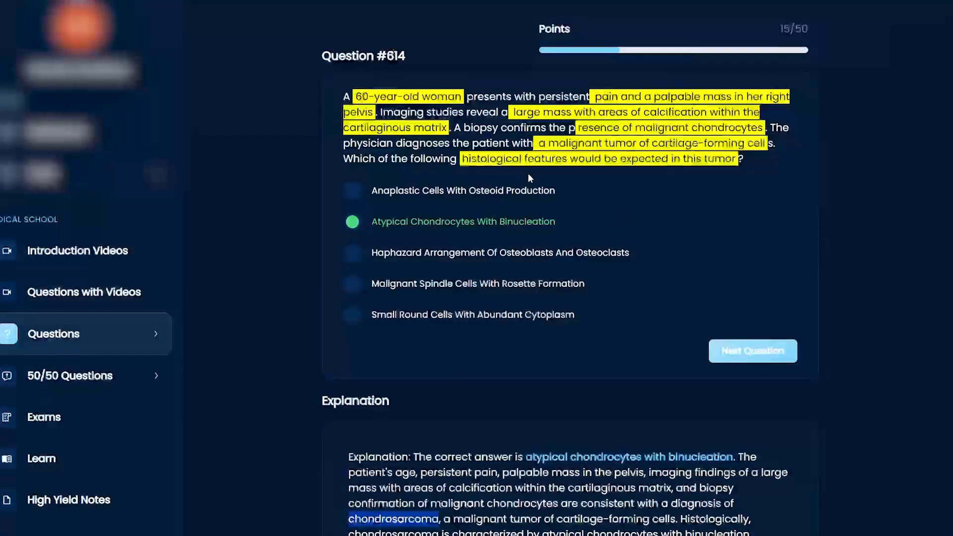
{"action": "mouse_move", "coordinate": [744, 259]}
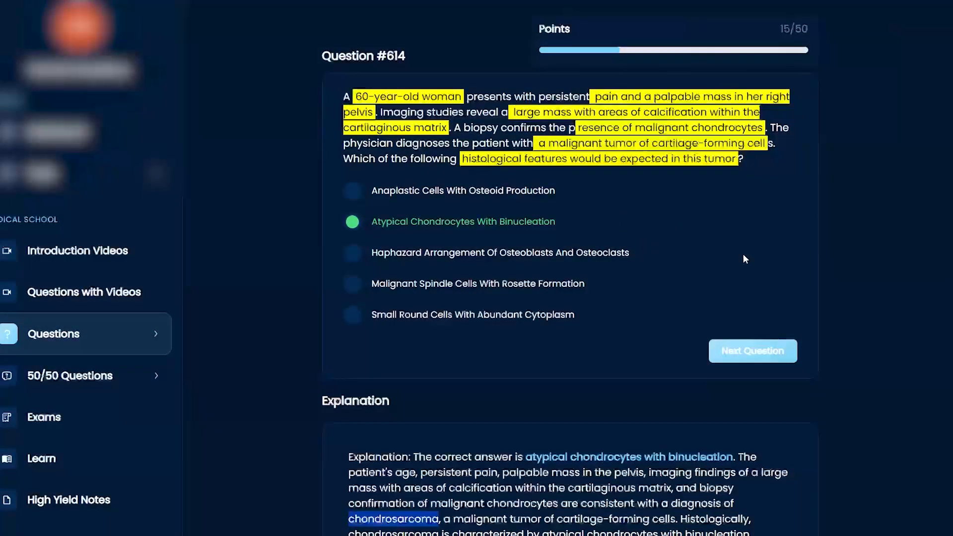
{"action": "mouse_move", "coordinate": [612, 283]}
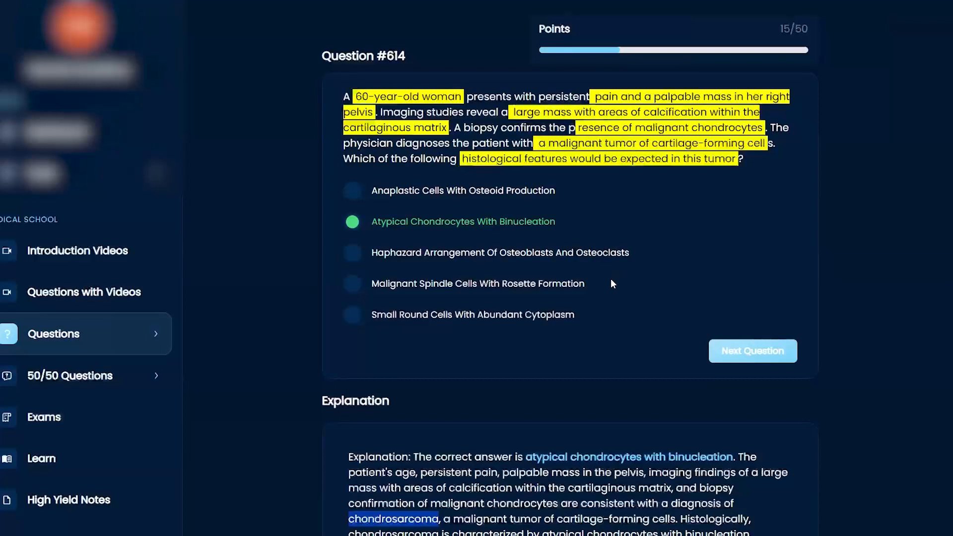
{"action": "mouse_move", "coordinate": [443, 289]}
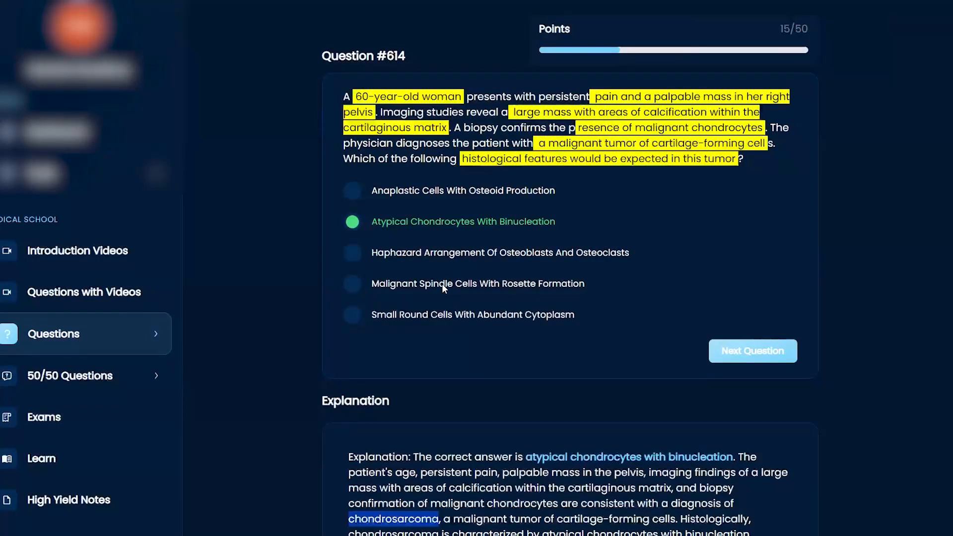
{"action": "mouse_move", "coordinate": [450, 294]}
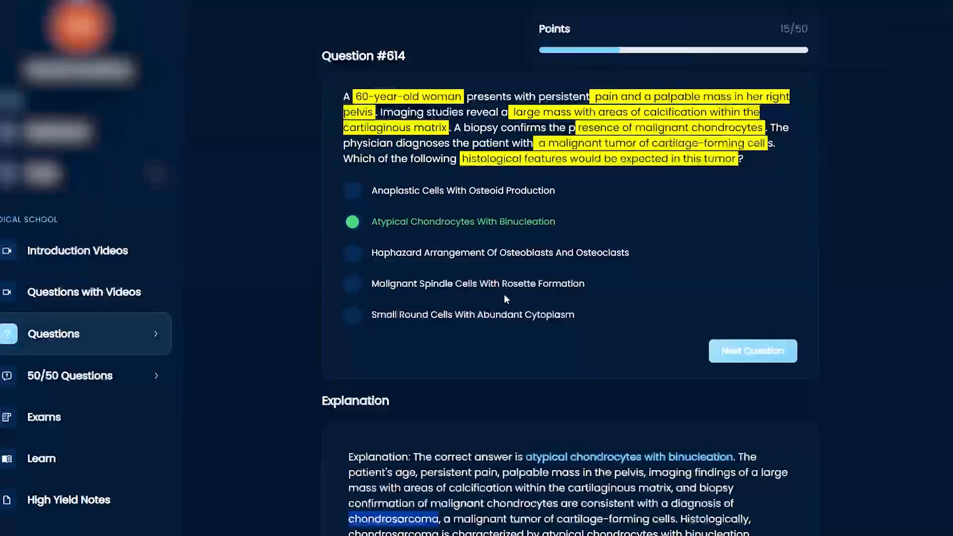
{"action": "scroll", "scroll_direction": "down", "scroll_amount": 3}
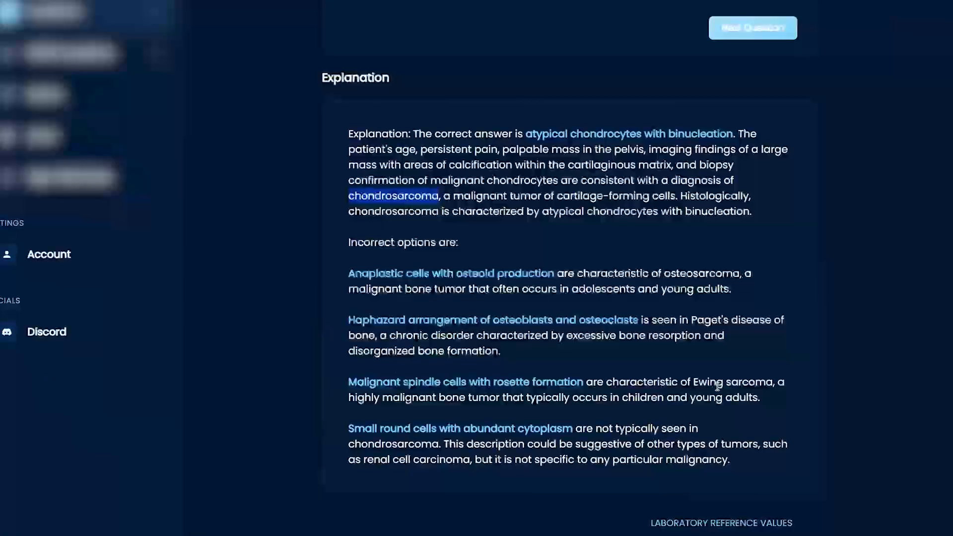
{"action": "scroll", "scroll_direction": "up", "scroll_amount": 3}
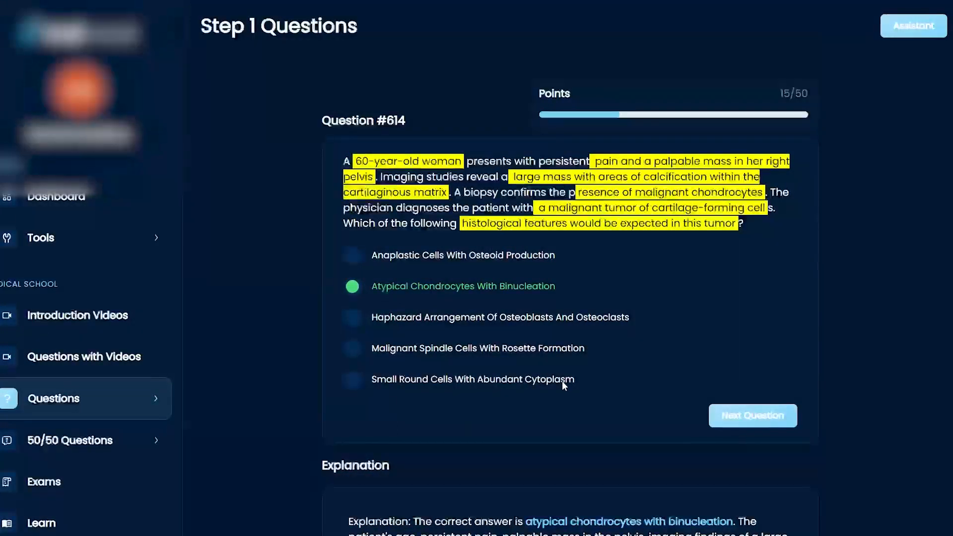
{"action": "mouse_move", "coordinate": [529, 384]}
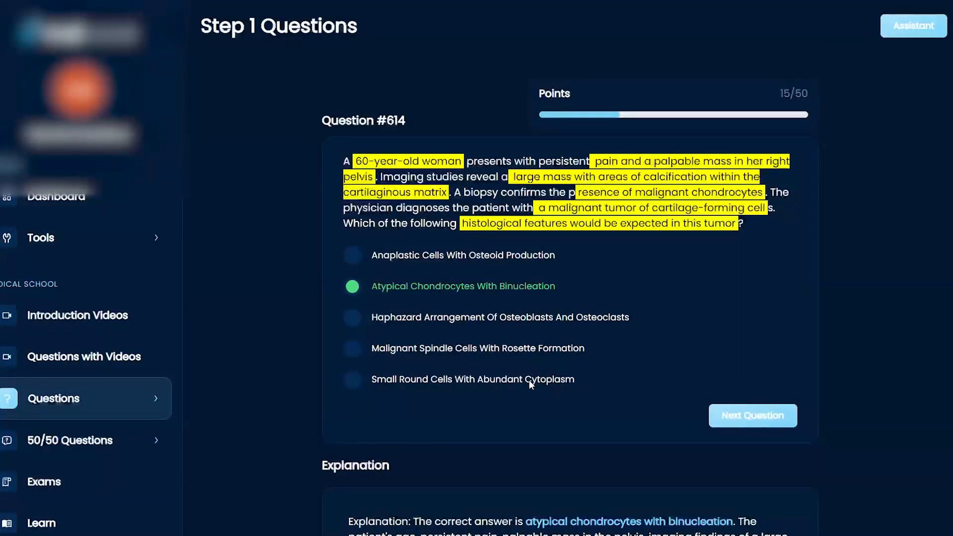
{"action": "mouse_move", "coordinate": [472, 257]}
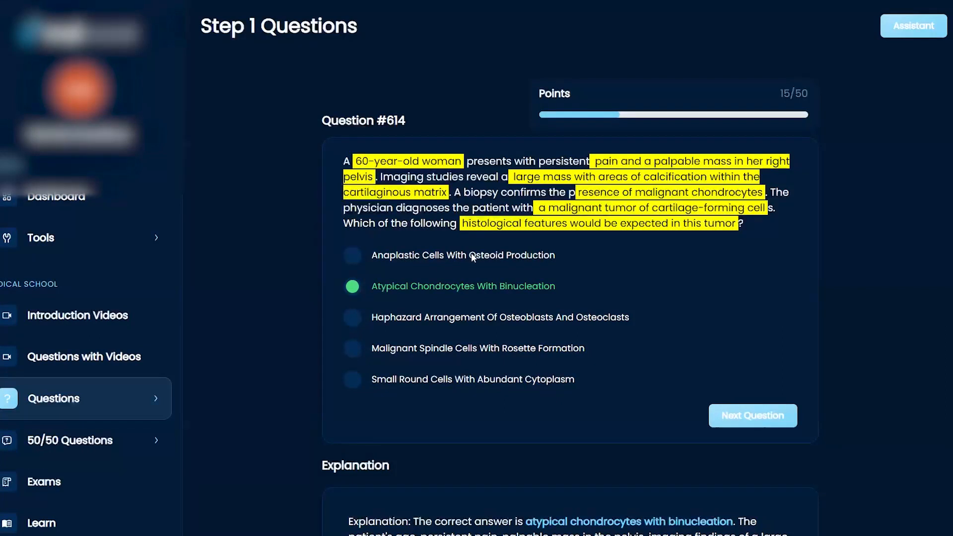
{"action": "mouse_move", "coordinate": [552, 256]}
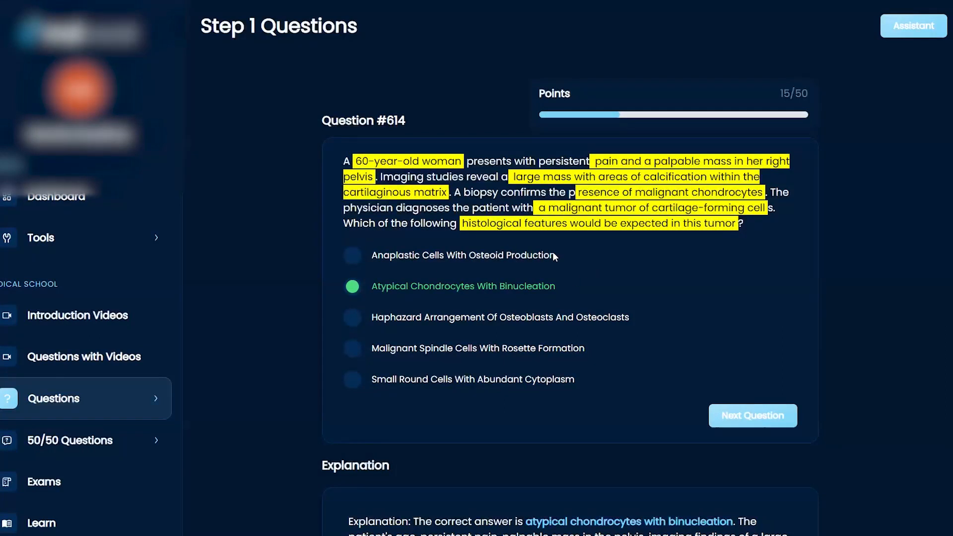